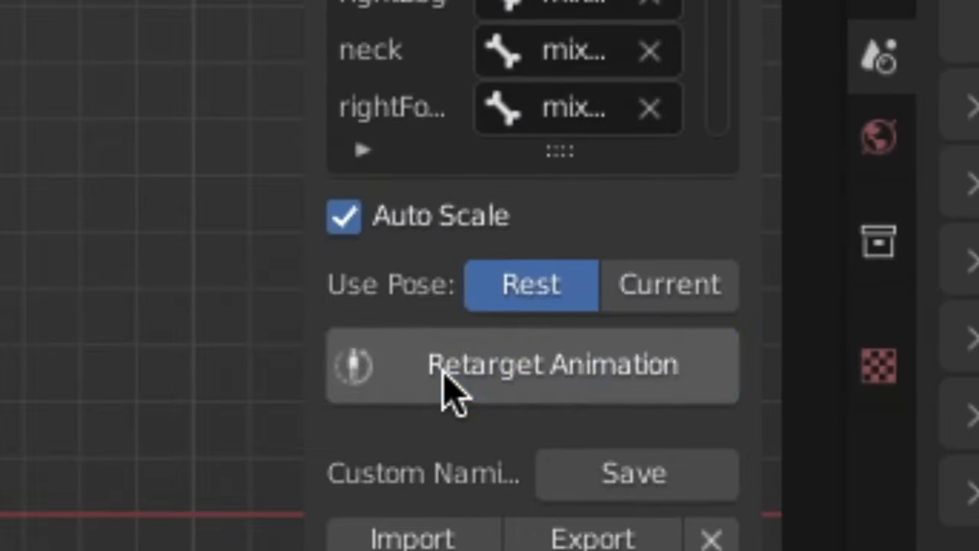
Retarget the Mixamo dance onto the scanned man's rig with Auto Scale and Rest pose
left_click(530, 365)
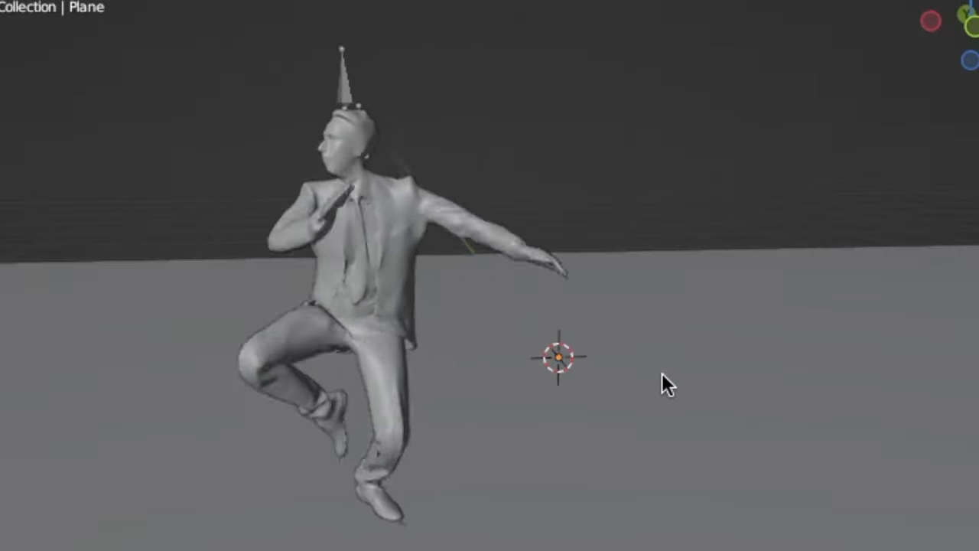